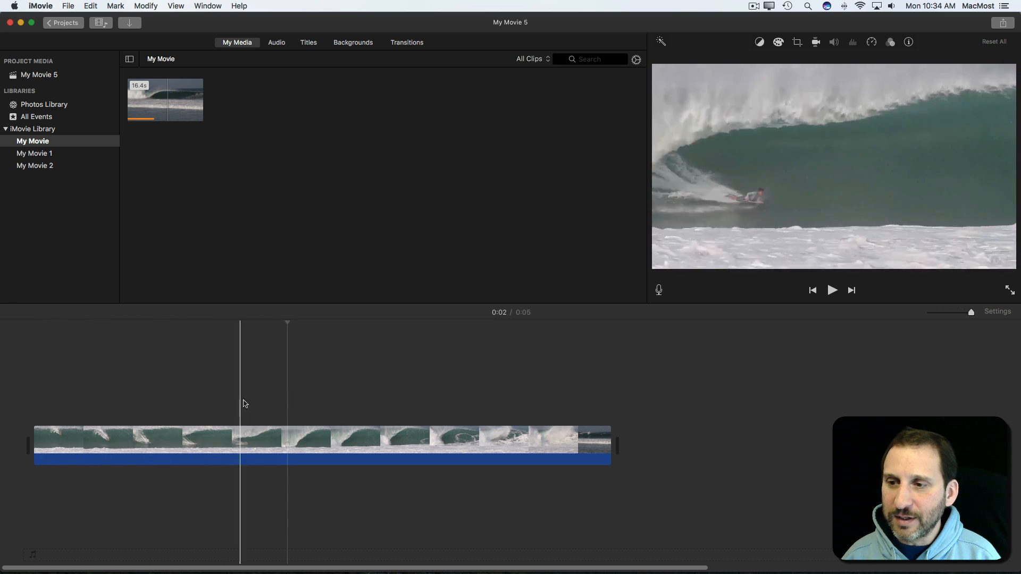
# - Scrub the wave clip and park the playhead at two seconds, where the bodyboarder rides the barrel
pyautogui.click(334, 395)
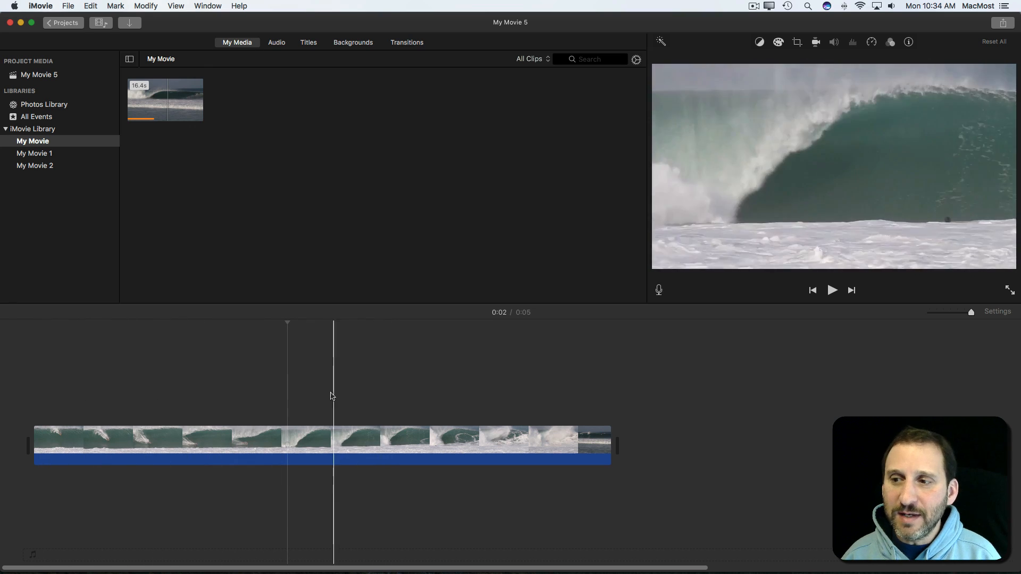
pyautogui.click(255, 395)
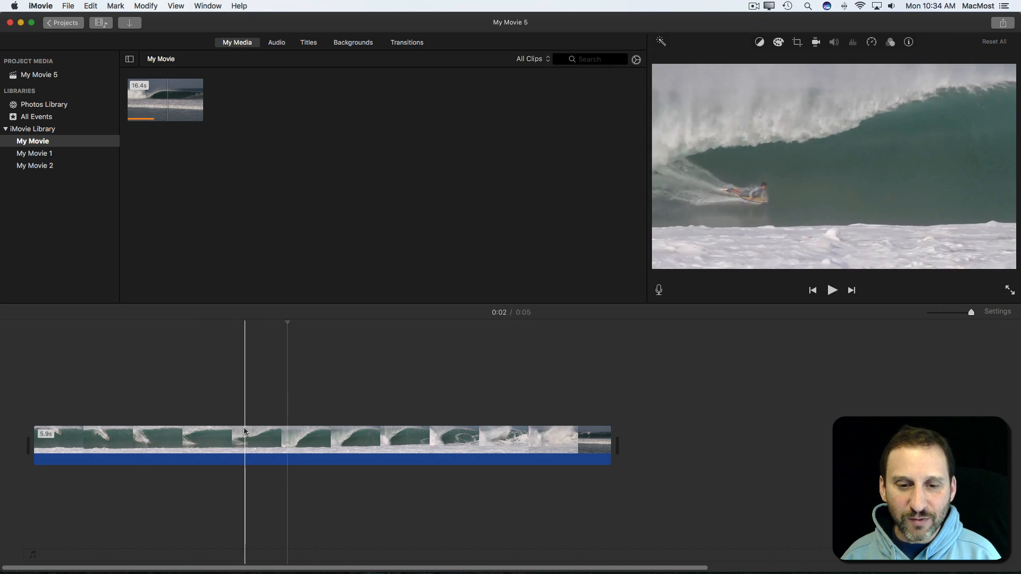
pyautogui.click(238, 445)
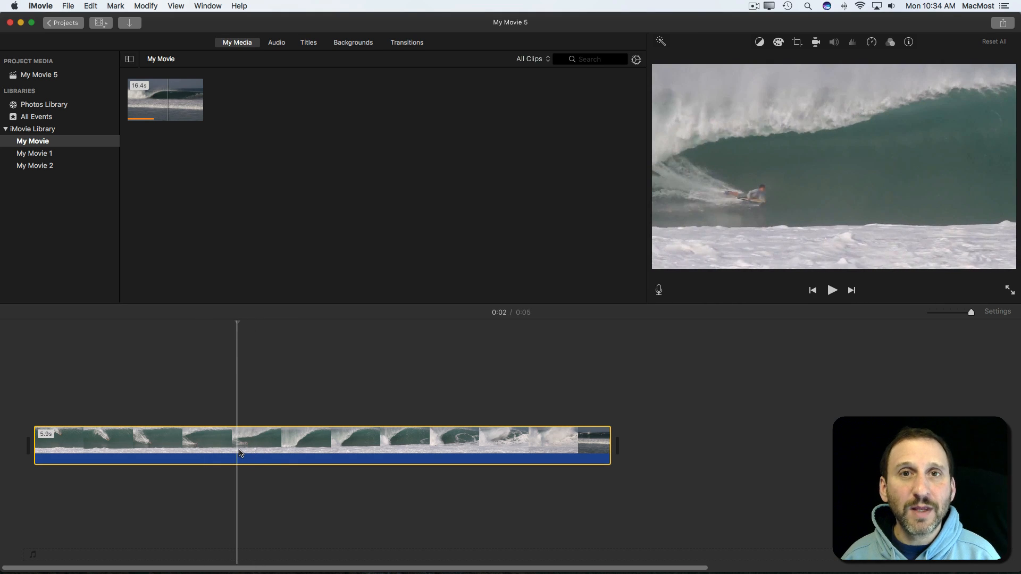
# - Add a freeze frame on the barrel moment from the Modify menu
pyautogui.click(145, 6)
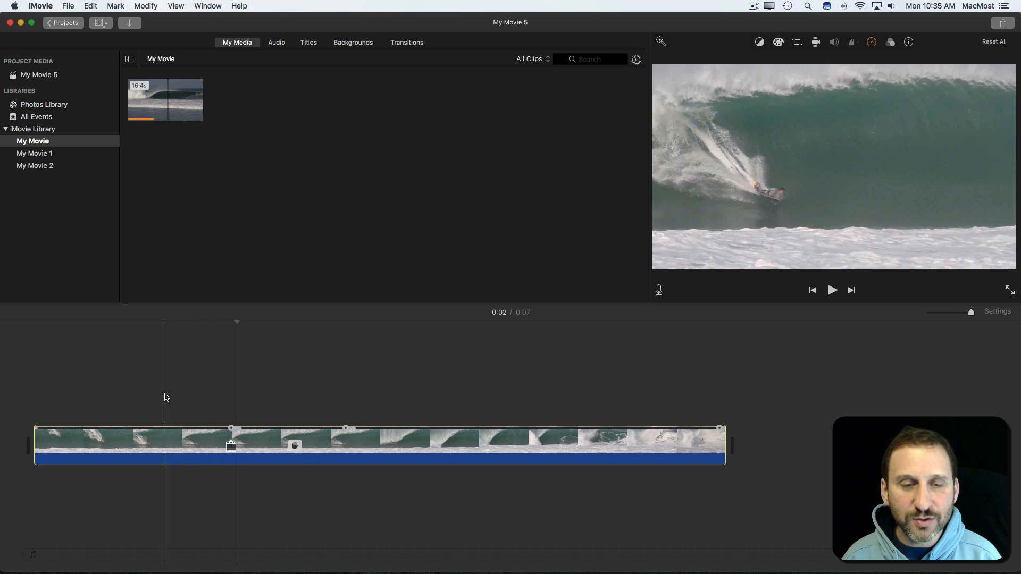
pyautogui.click(832, 290)
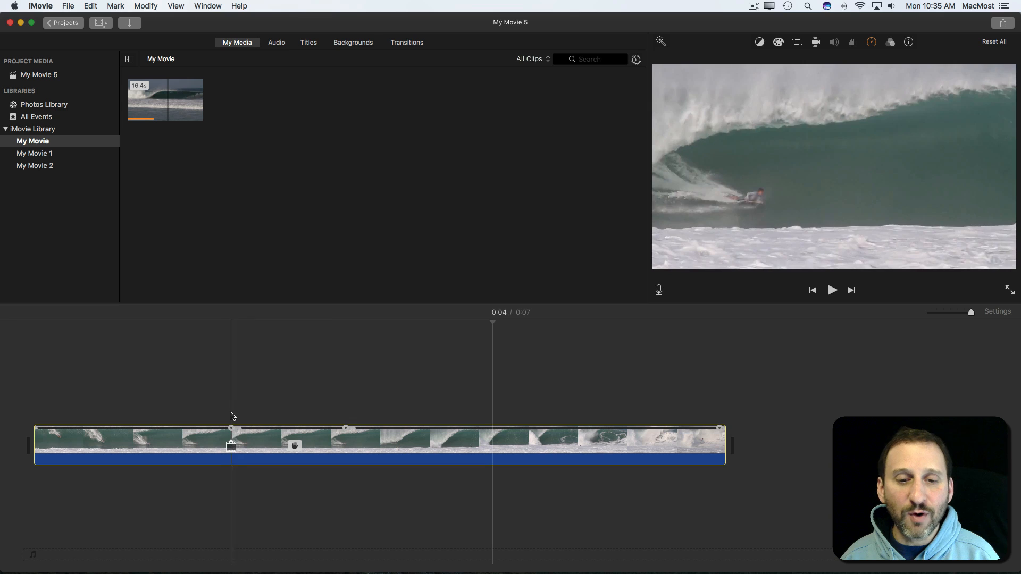
pyautogui.click(345, 432)
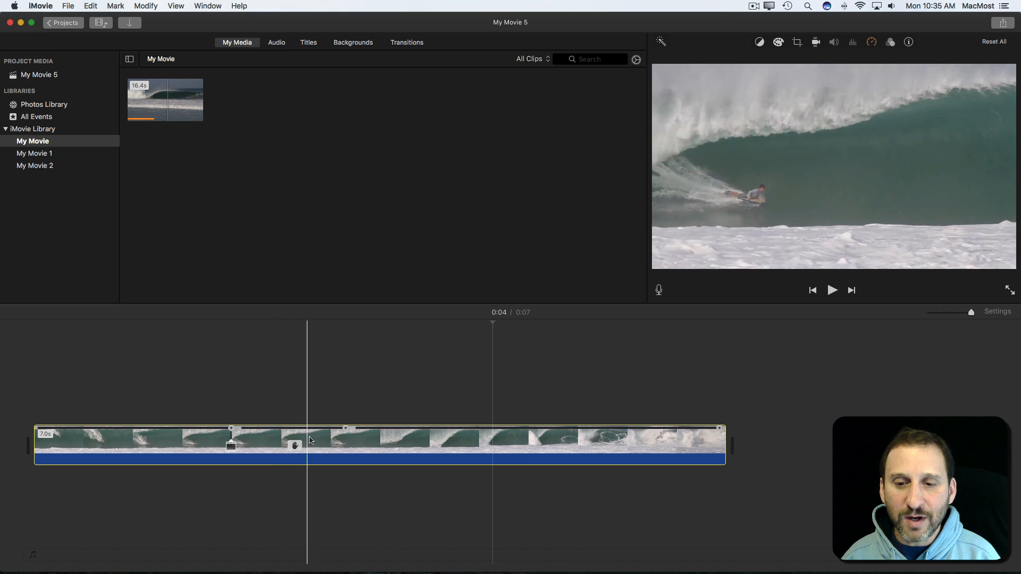
pyautogui.click(447, 443)
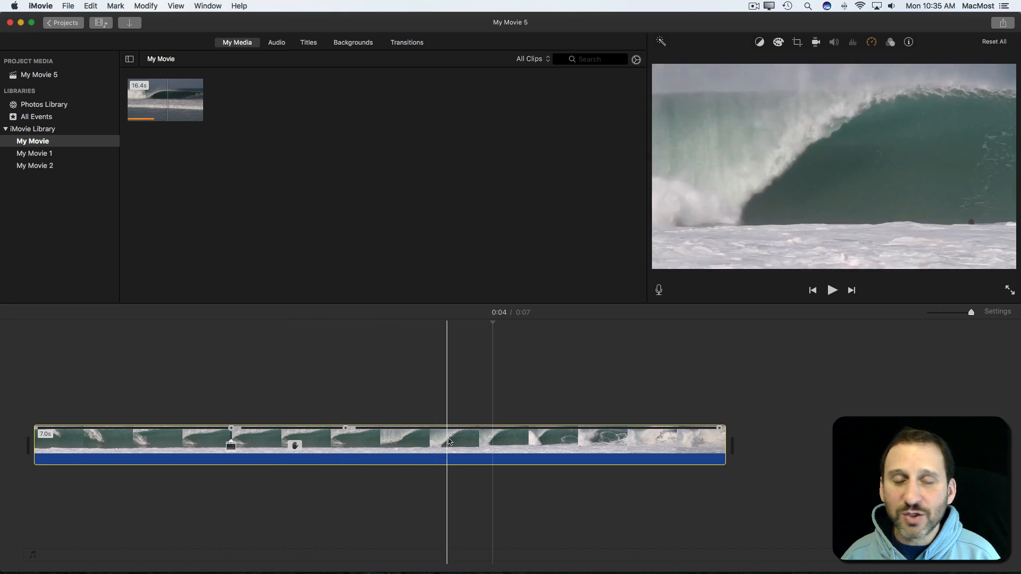
pyautogui.click(272, 443)
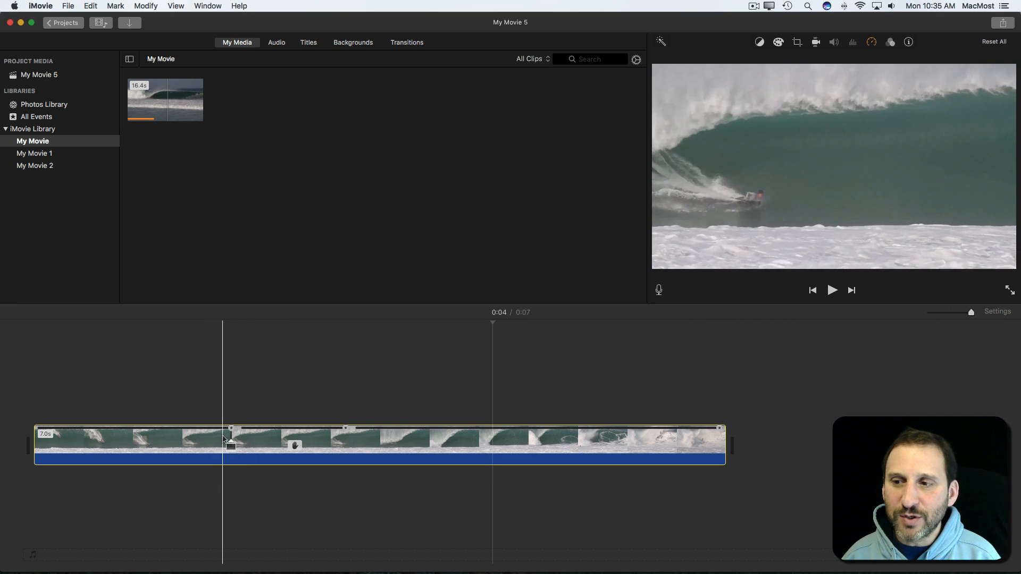
pyautogui.click(312, 443)
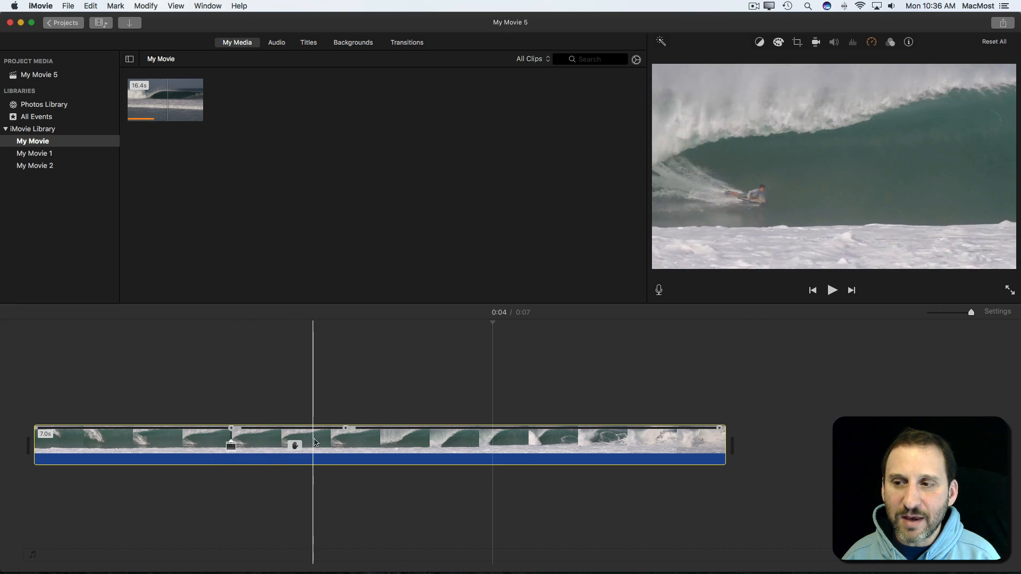
pyautogui.click(410, 446)
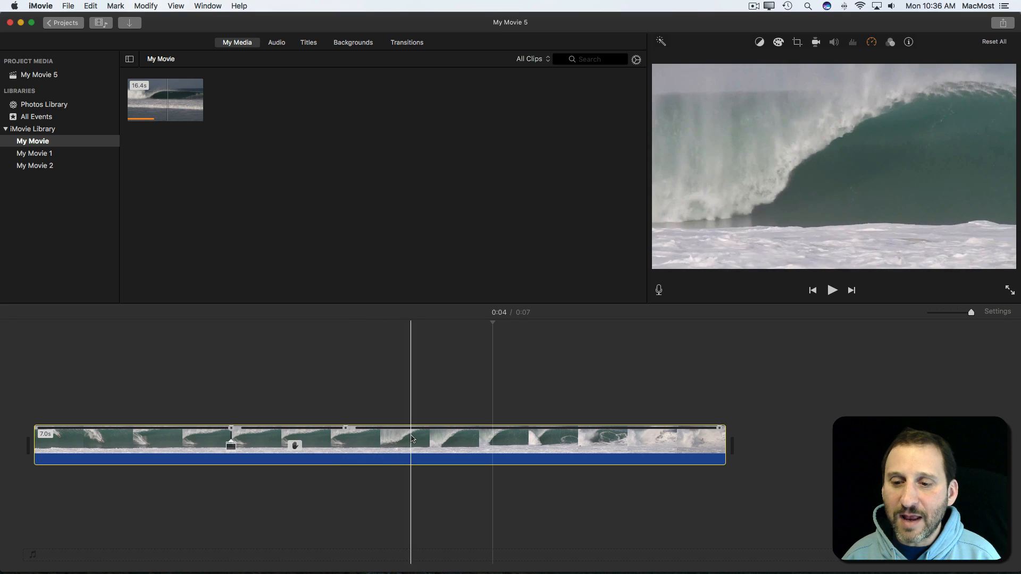
pyautogui.click(83, 443)
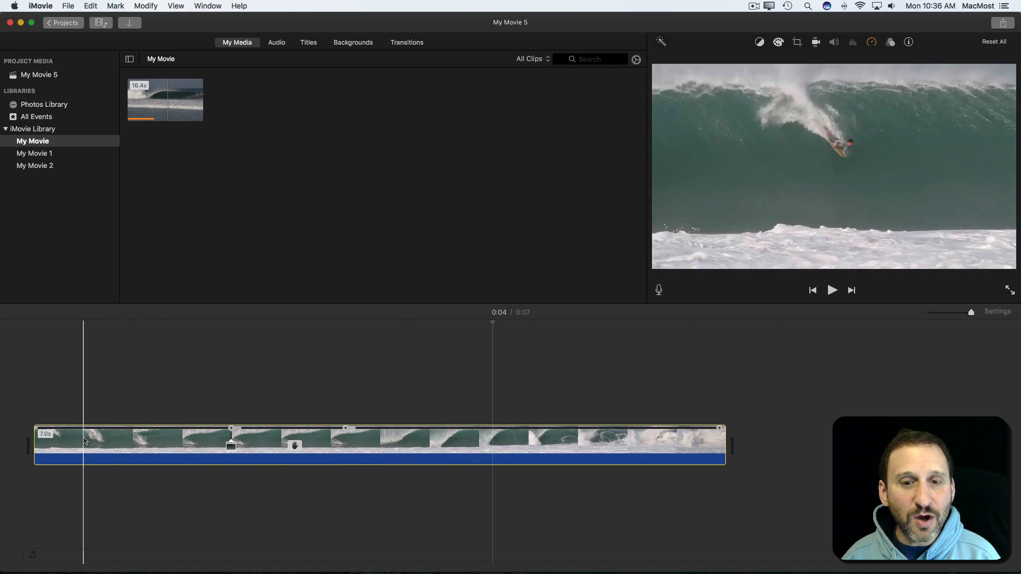
pyautogui.click(593, 446)
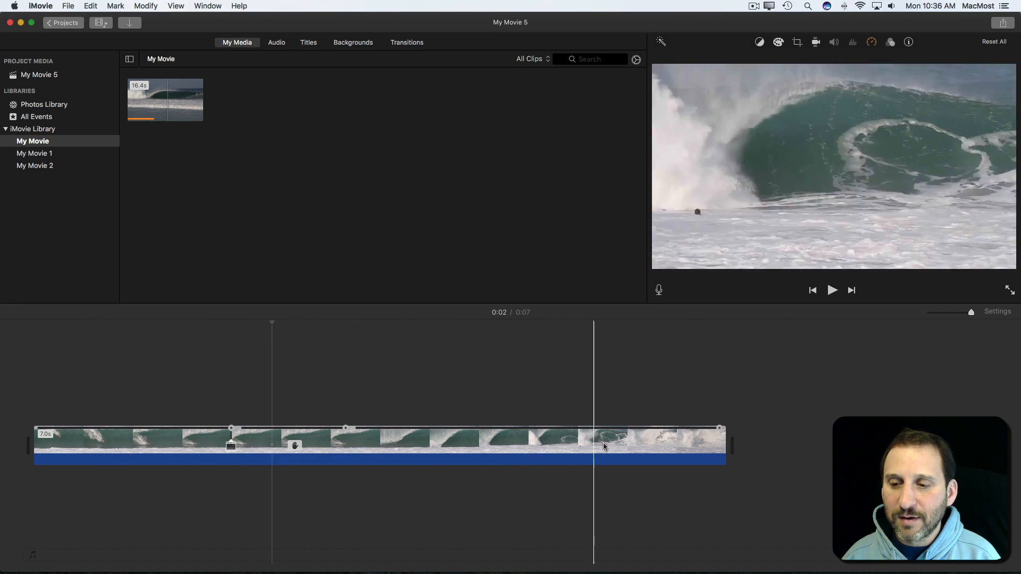
# - Place the playhead at the first split point of the freeze frame
pyautogui.click(418, 439)
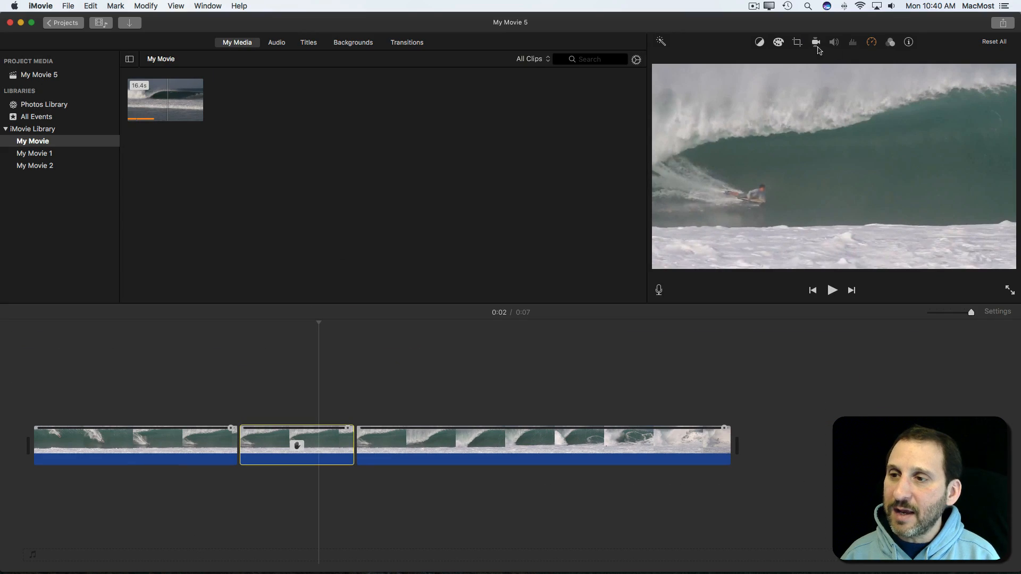
# - Apply a purple-tinting colour clip filter to the frozen middle clip
pyautogui.click(889, 41)
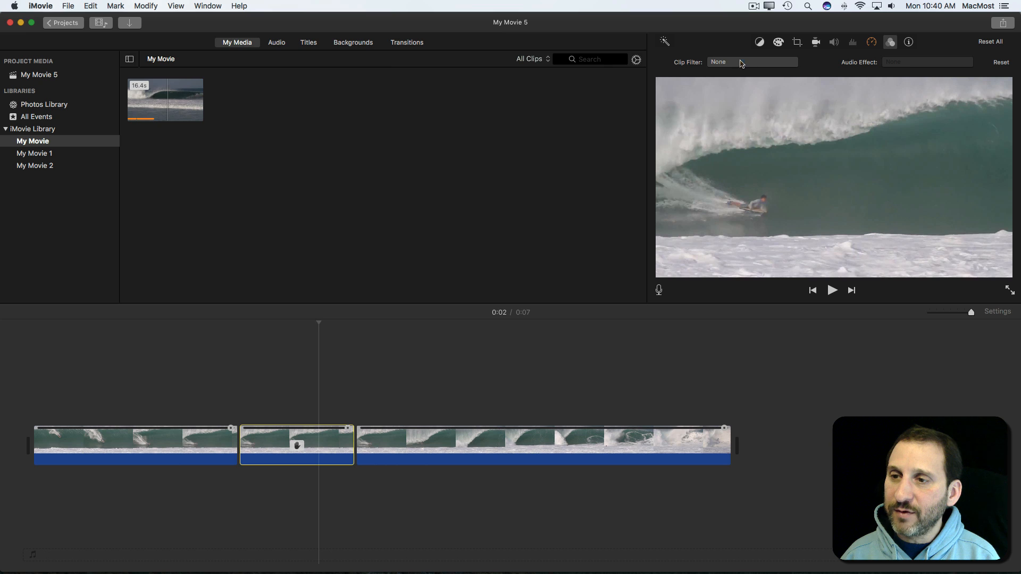
pyautogui.click(751, 61)
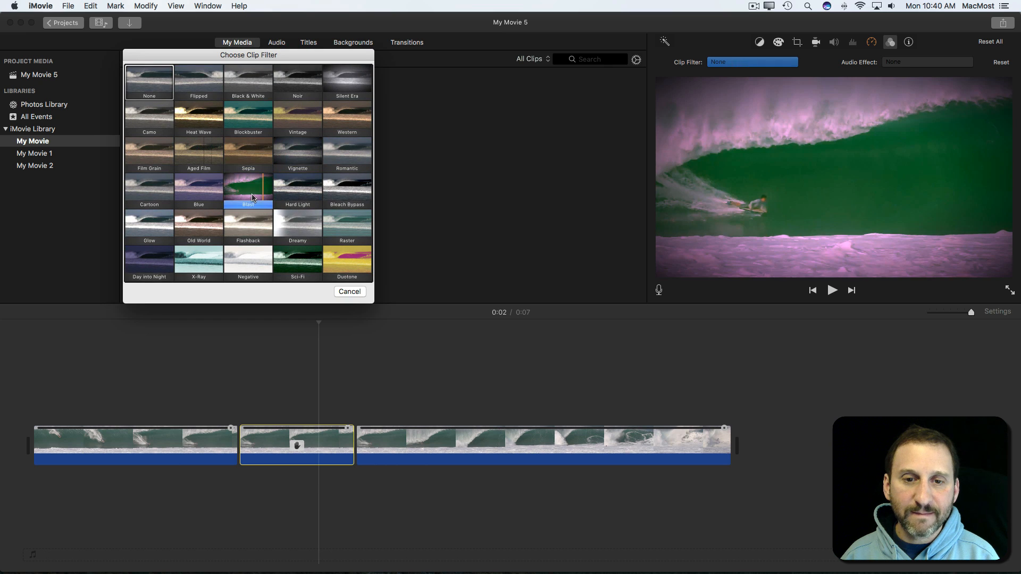
pyautogui.click(198, 191)
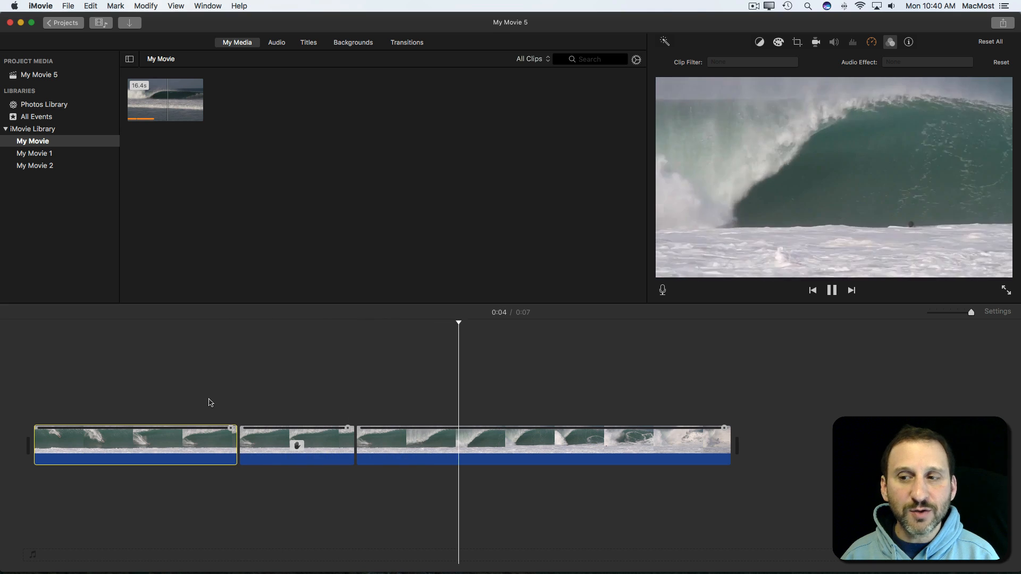
# - Stop playback and preview the filtered frozen clip in the timeline
pyautogui.click(832, 290)
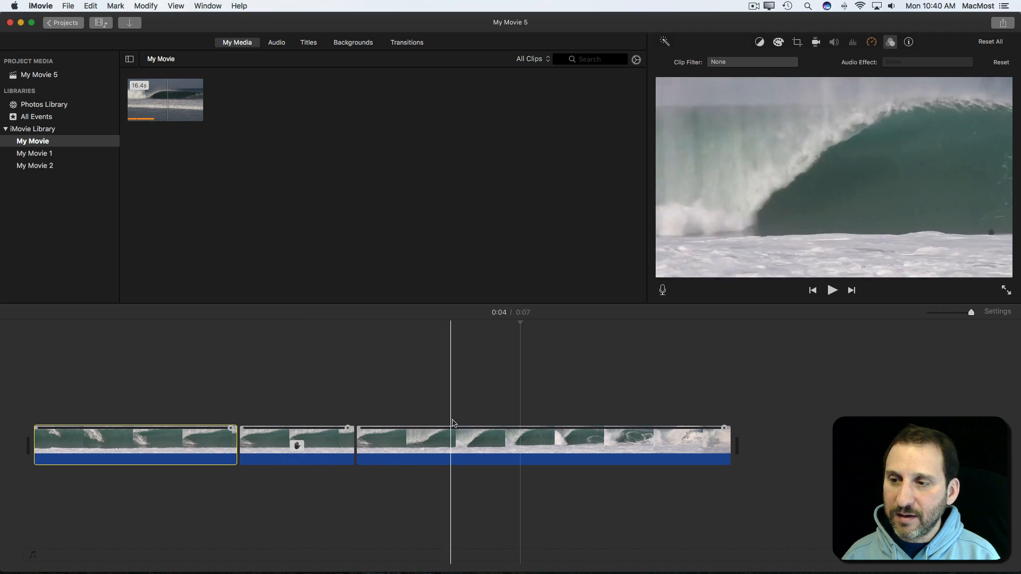
pyautogui.click(283, 446)
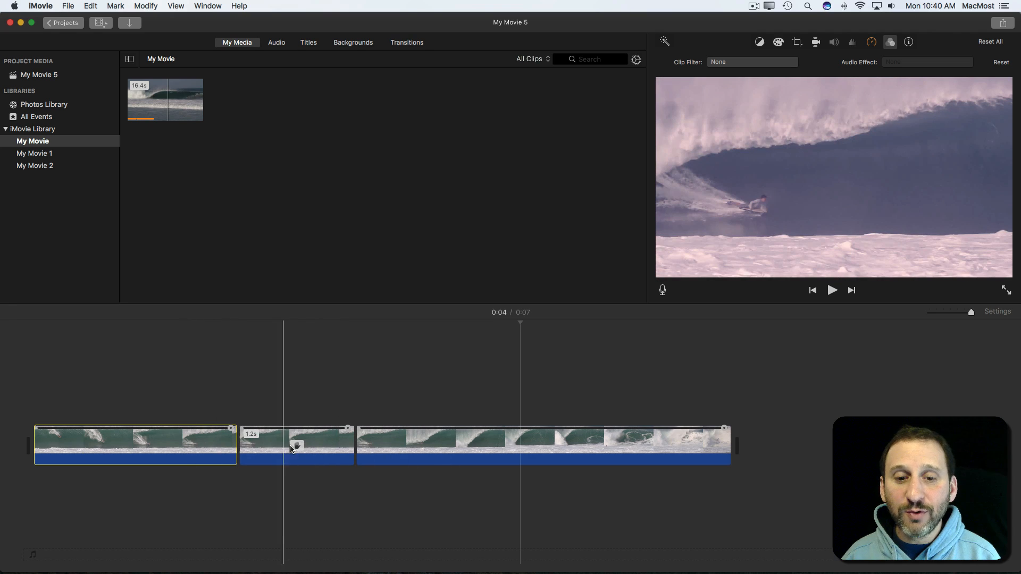